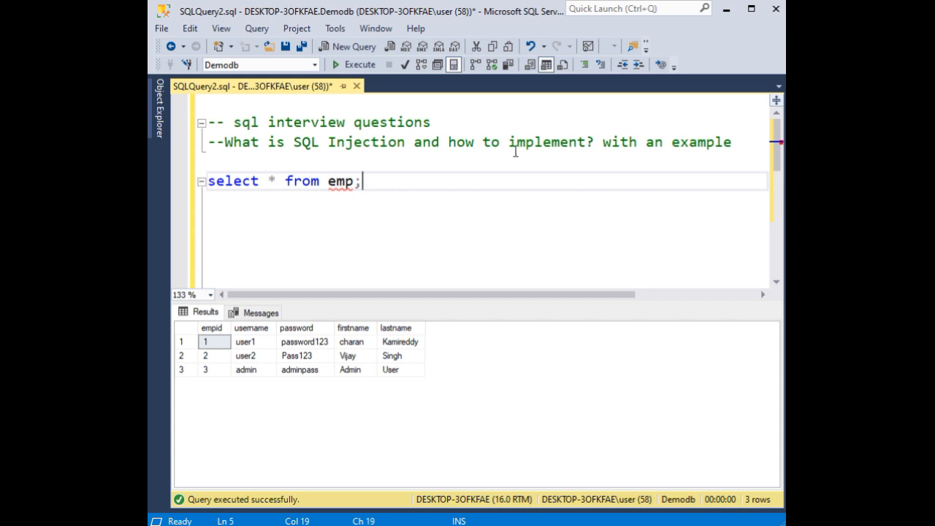
mouse_move(394, 165)
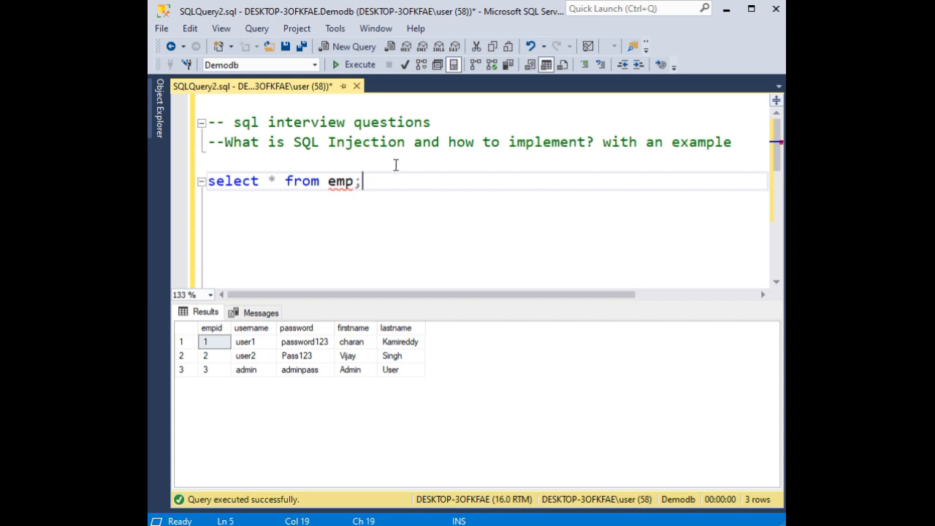
mouse_move(301, 245)
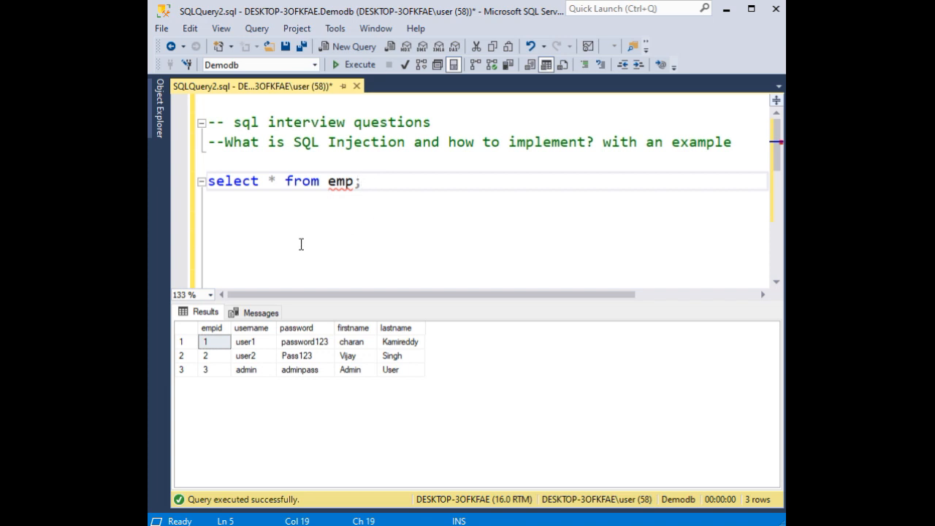
mouse_move(254, 333)
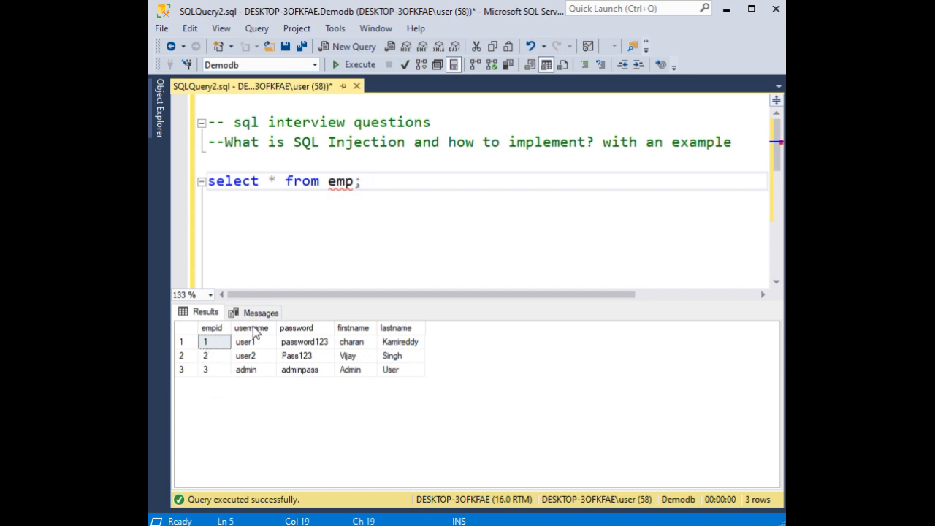
mouse_move(377, 187)
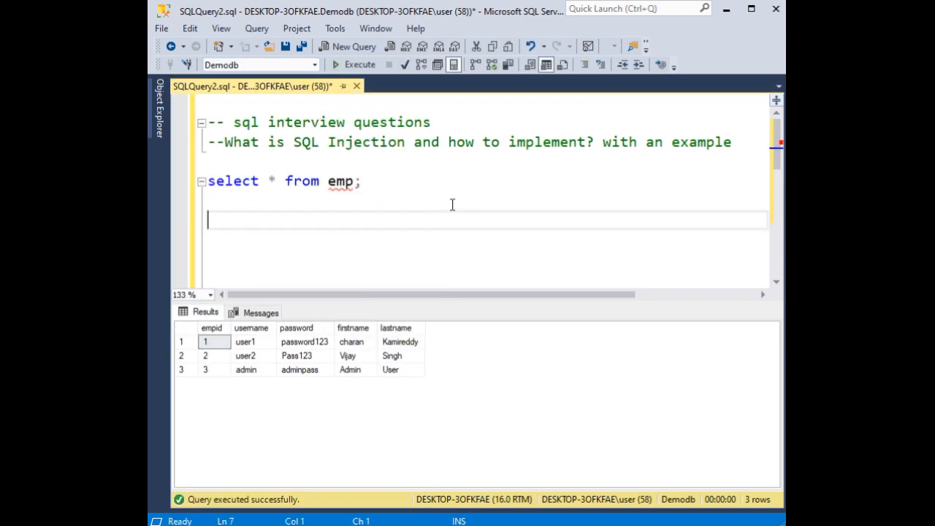
type("declare")
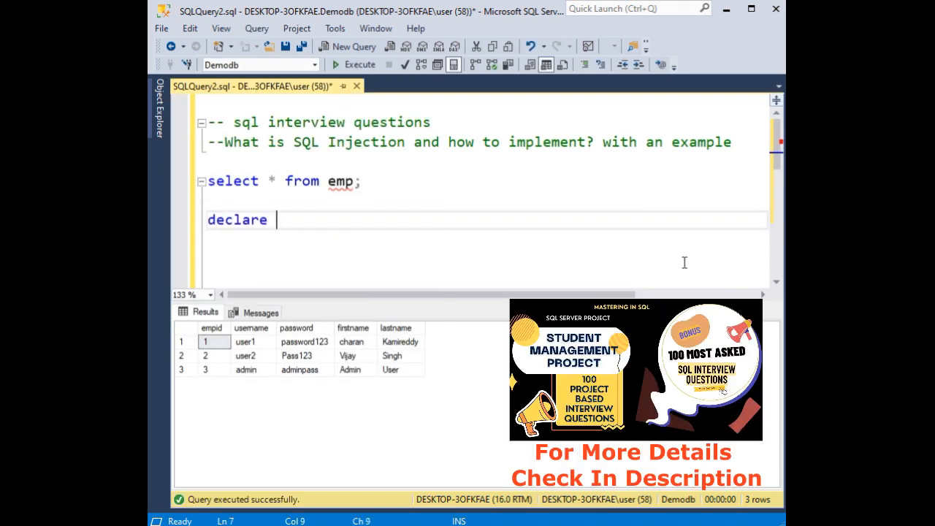
type("@userna")
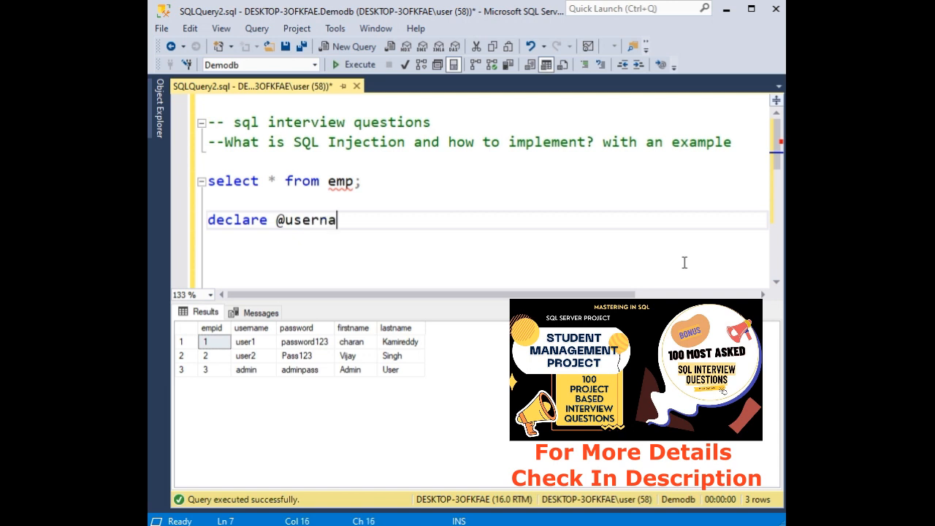
type("me")
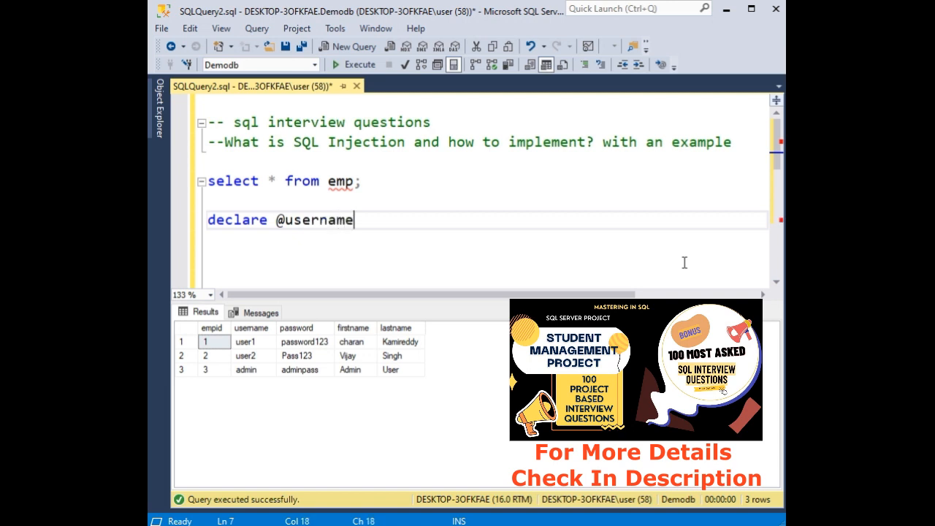
type("nvarchar")
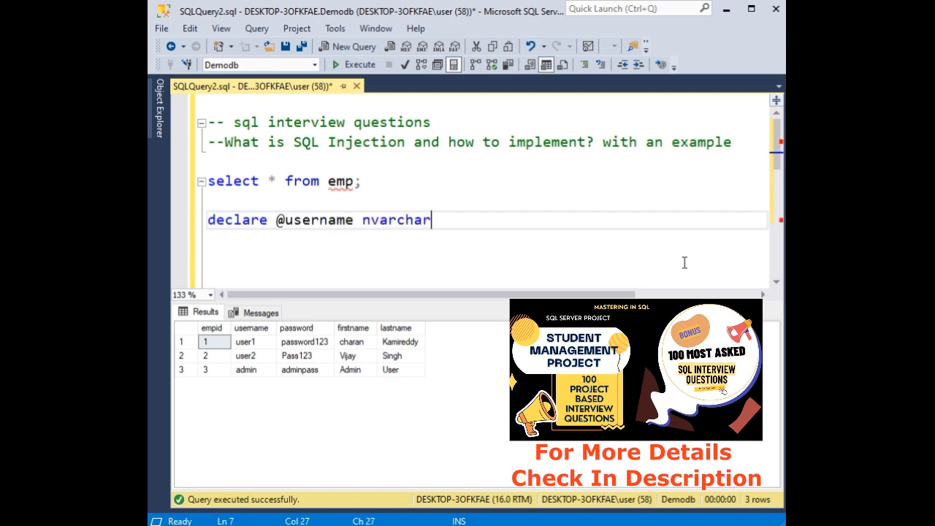
type("(50)=")
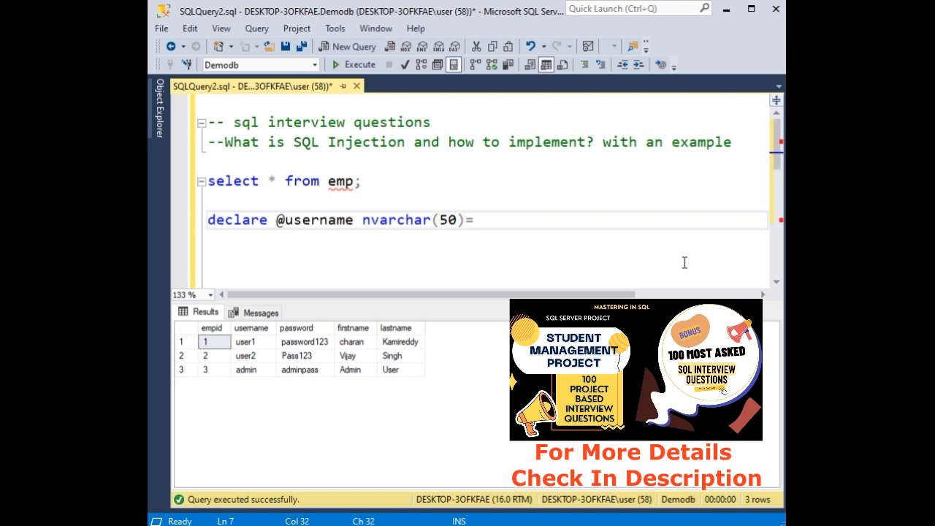
type("'user'")
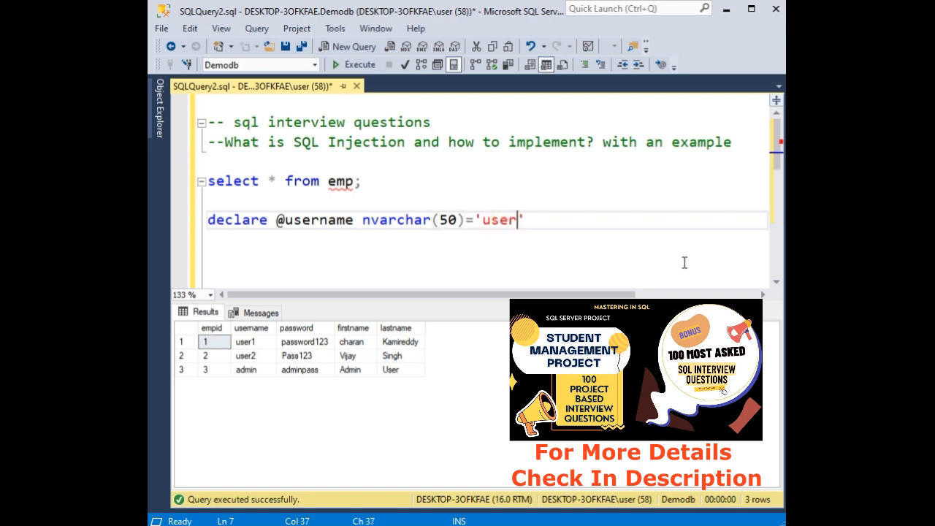
type("1")
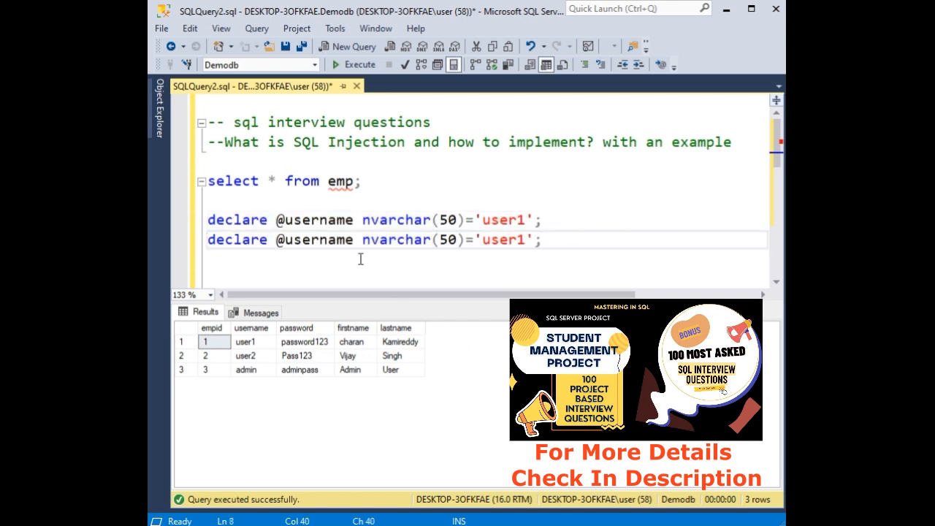
double_click(315, 239)
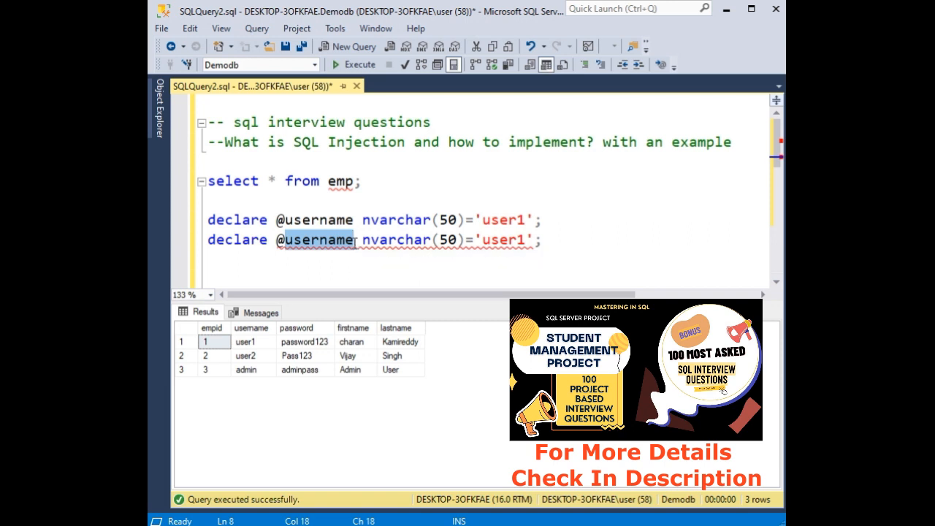
type("password")
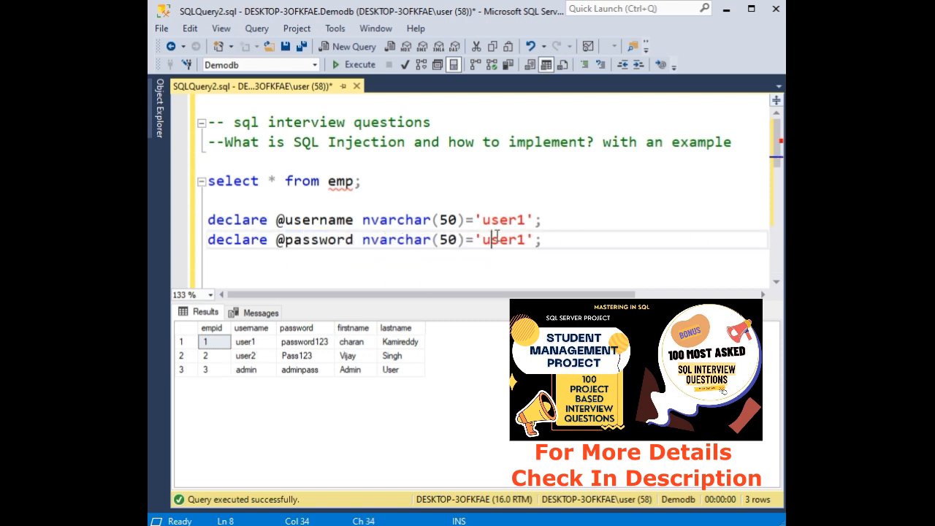
type("password123")
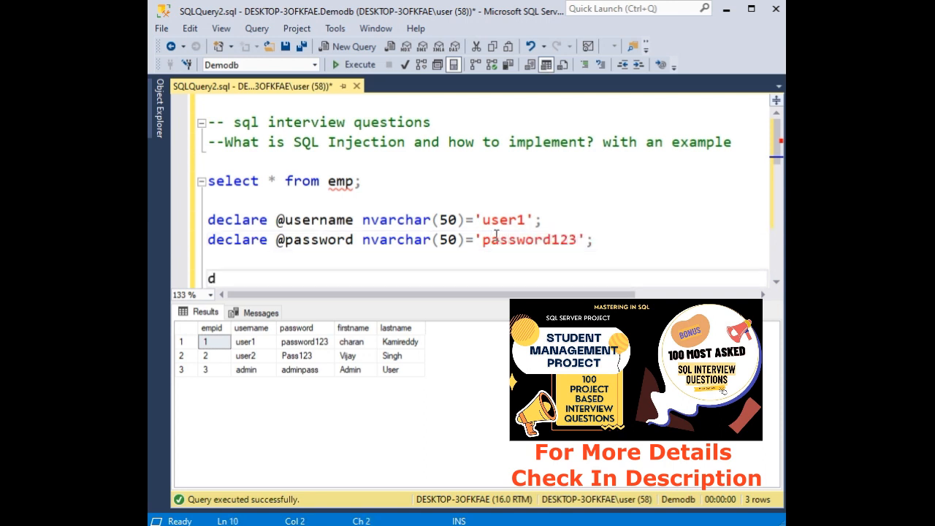
type("eclare @")
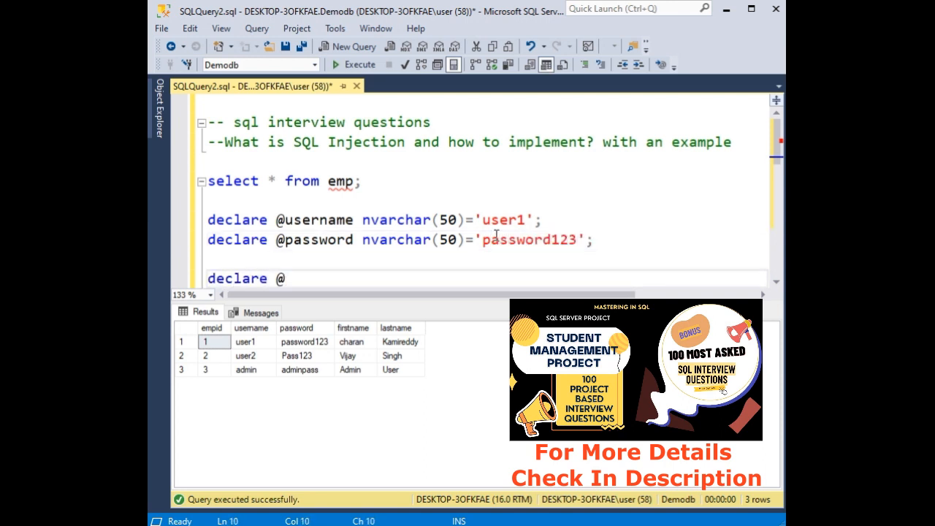
type("sqlquery nvarch")
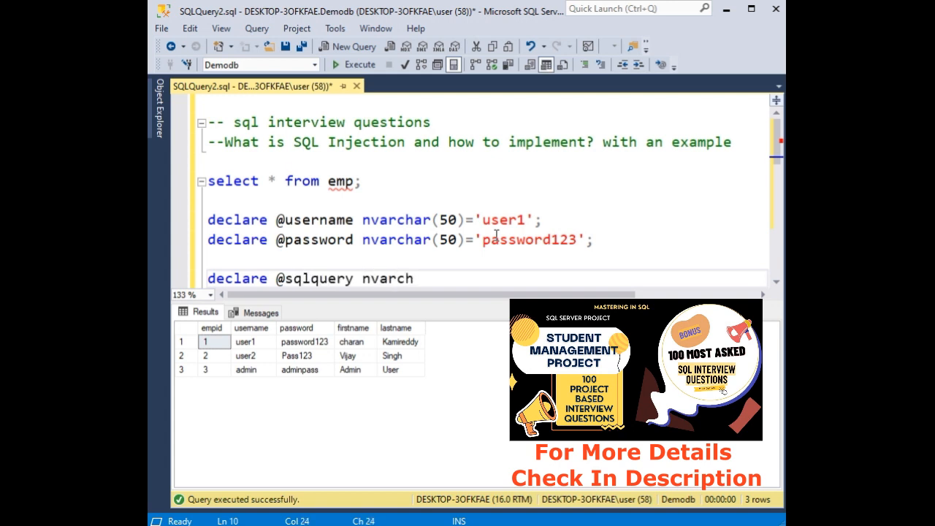
type("(max);")
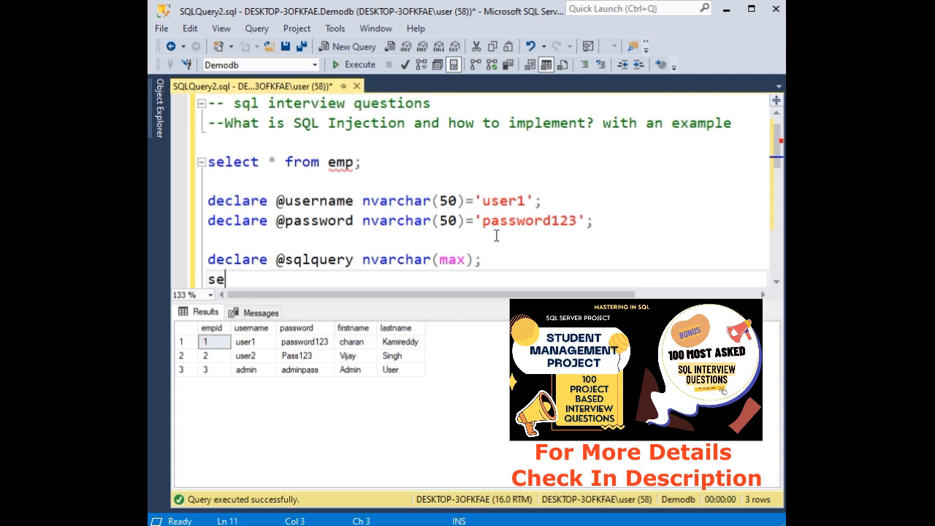
type("t @sqlquery=")
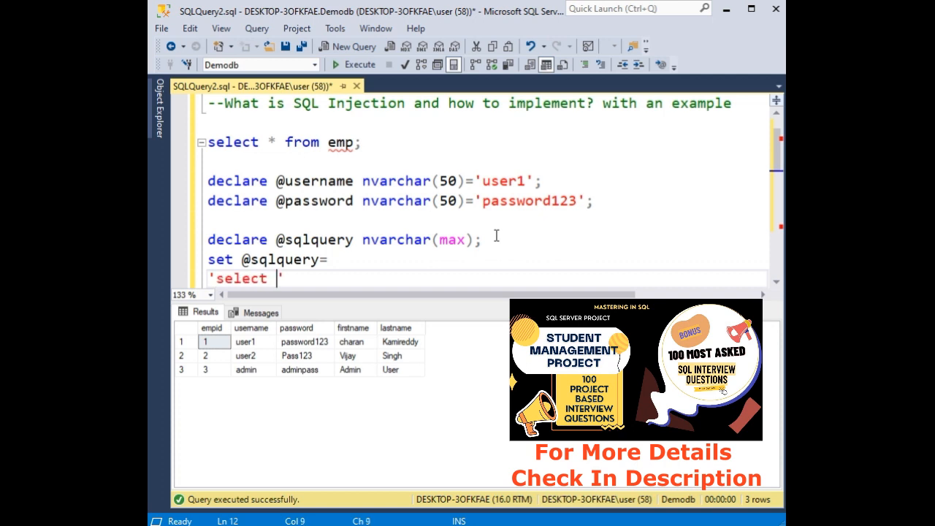
type("* from em")
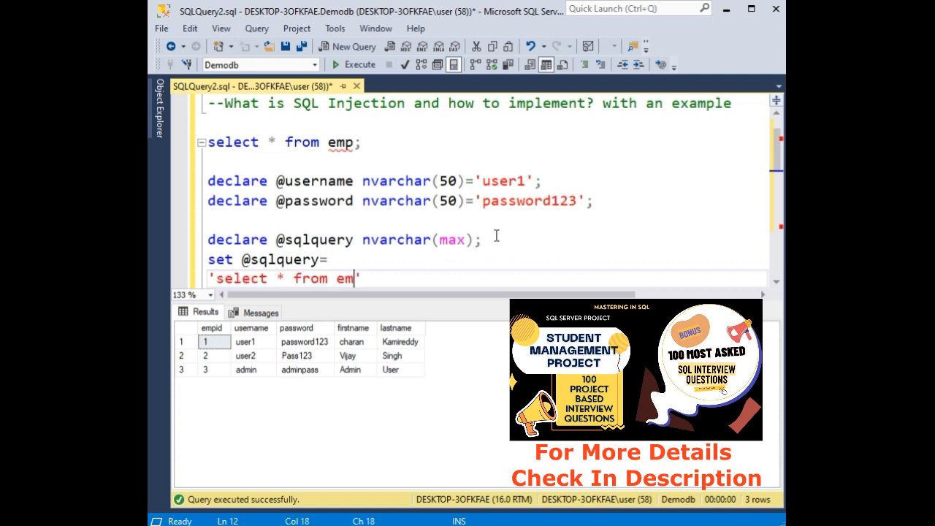
type("where")
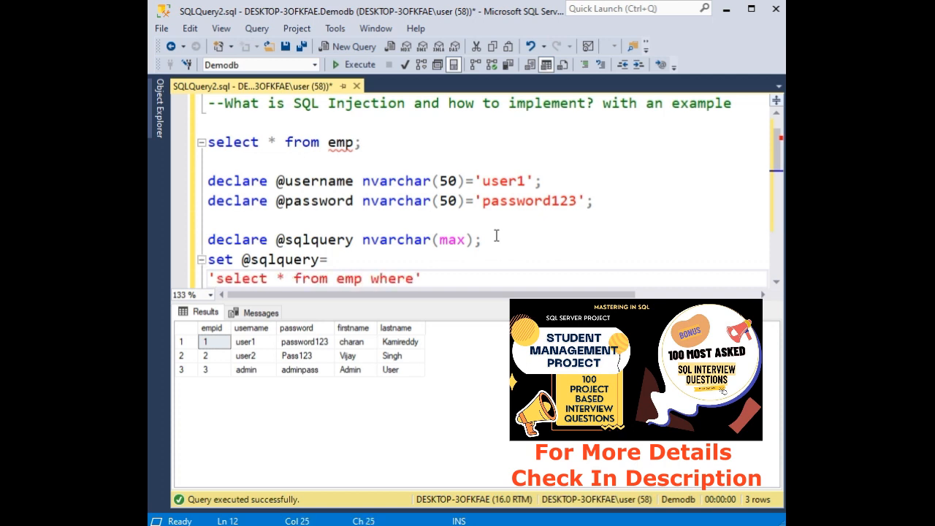
type("username =")
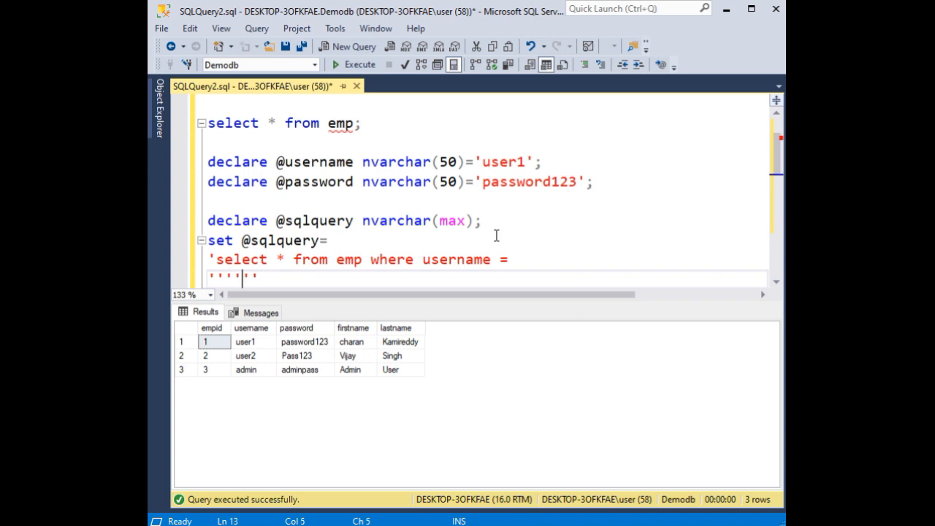
type("++")
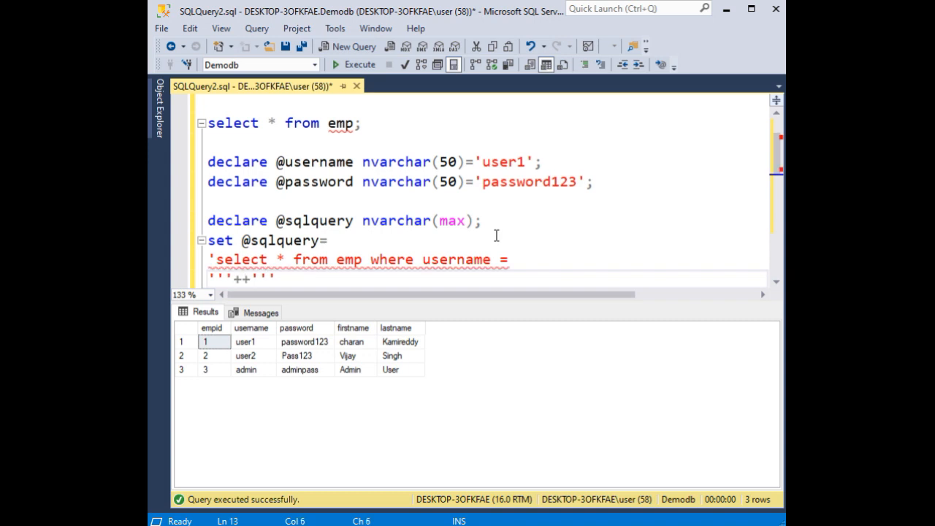
type("@username")
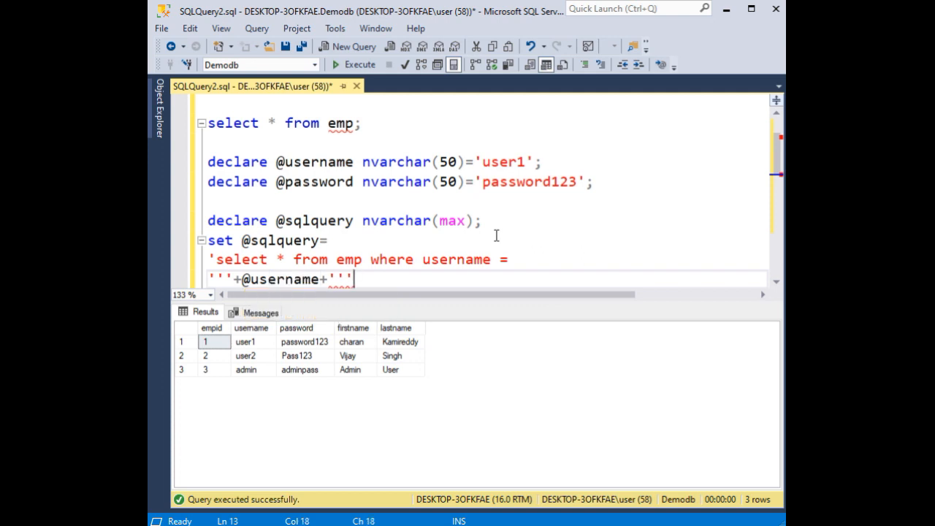
type("and")
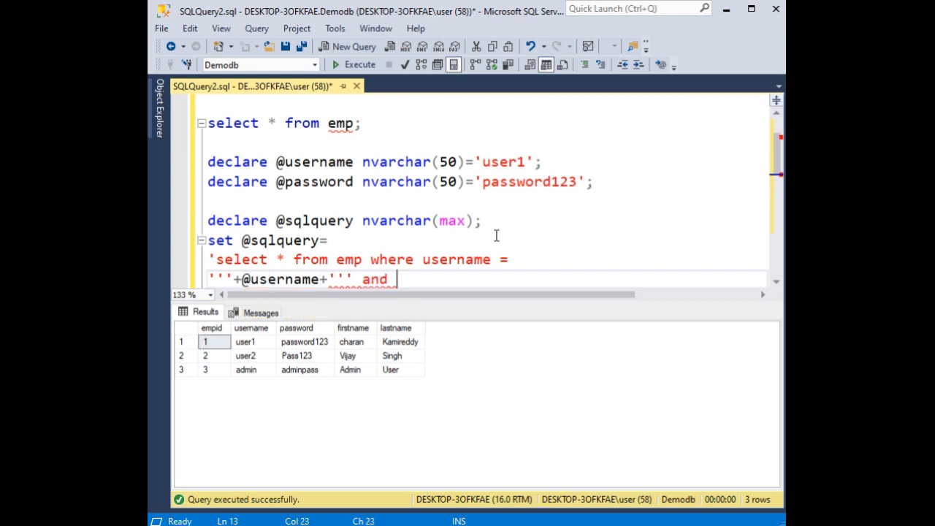
type("passo")
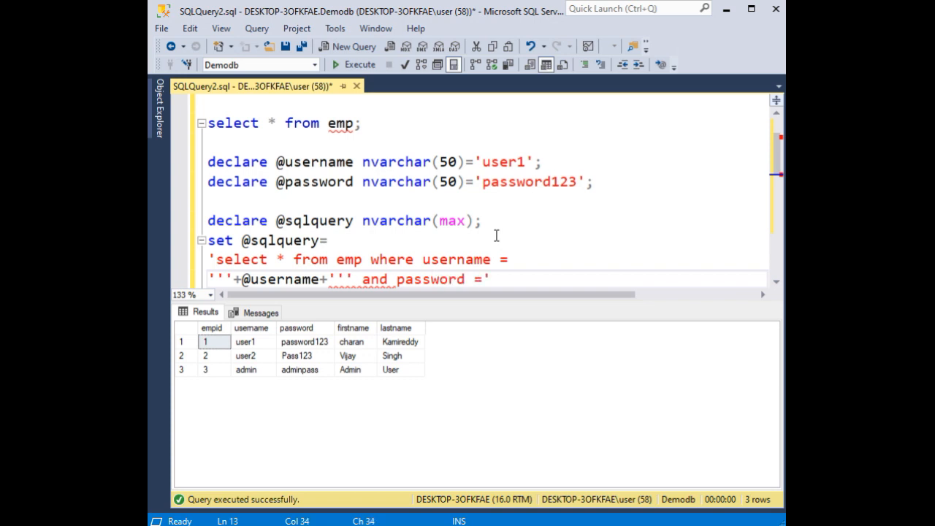
type("'''''")
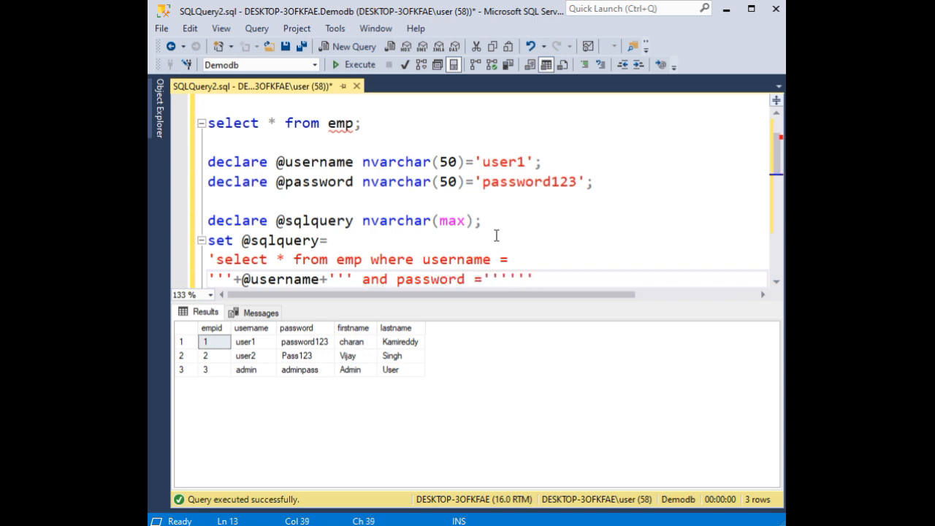
type("++")
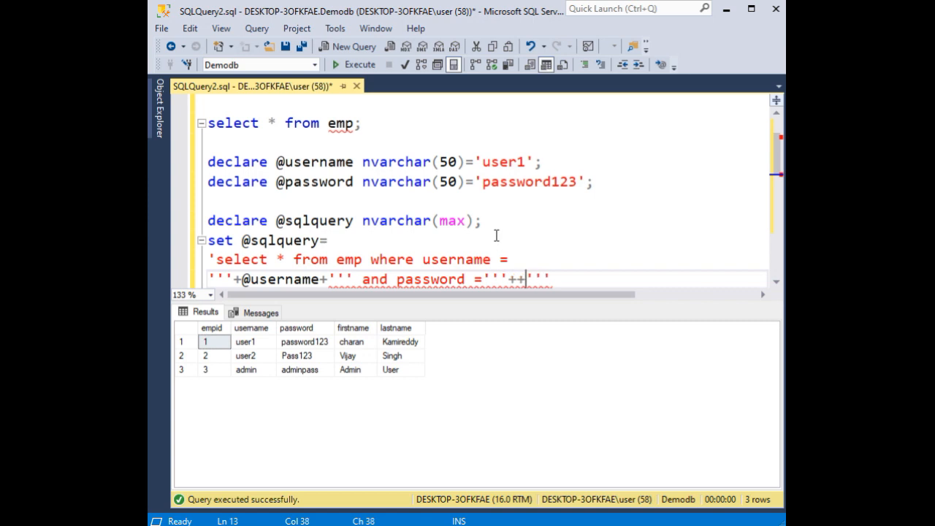
type("password")
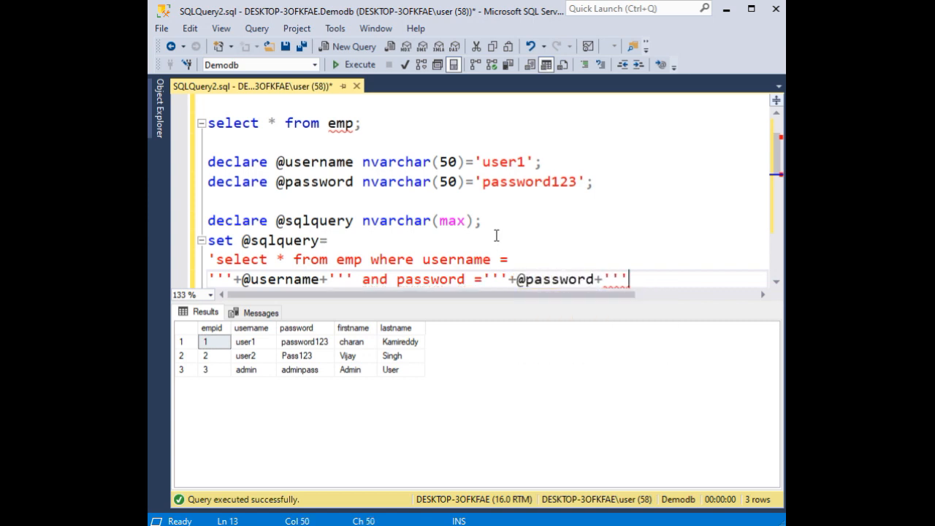
type(";';")
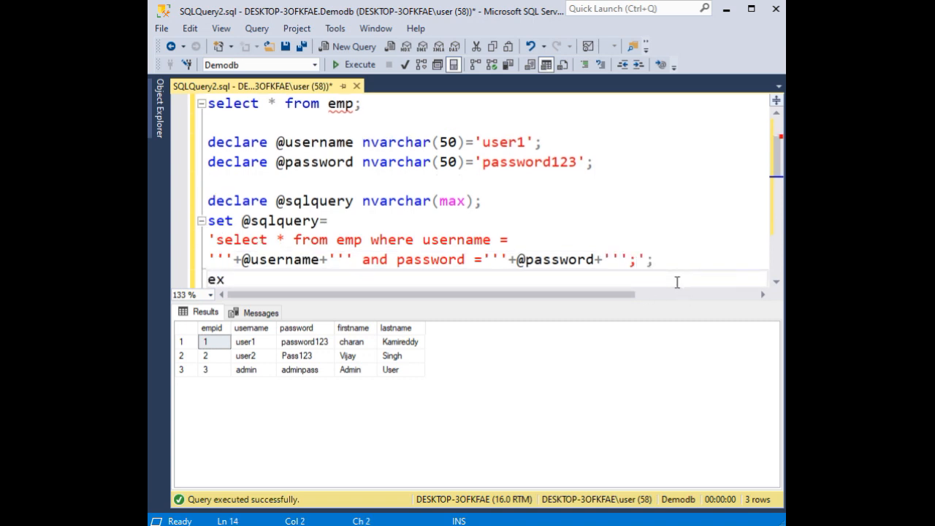
type("ec sp")
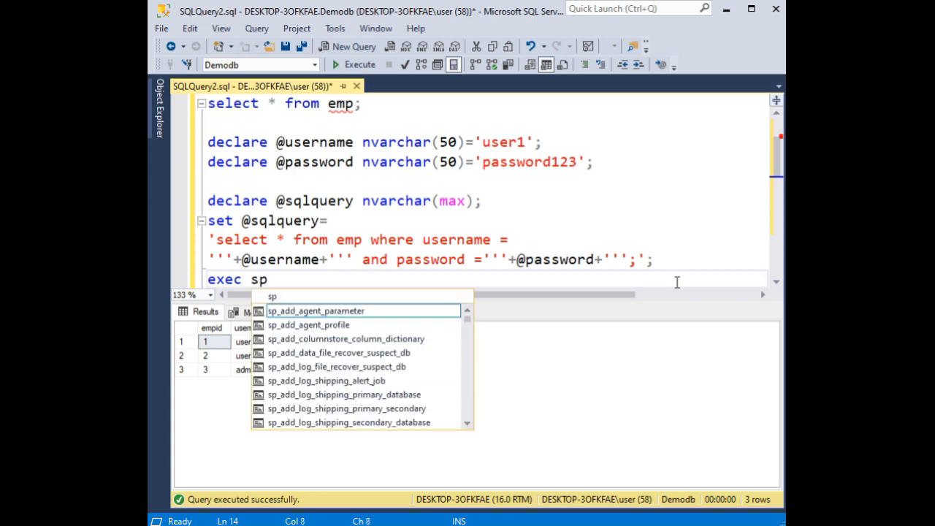
type("_executesql @")
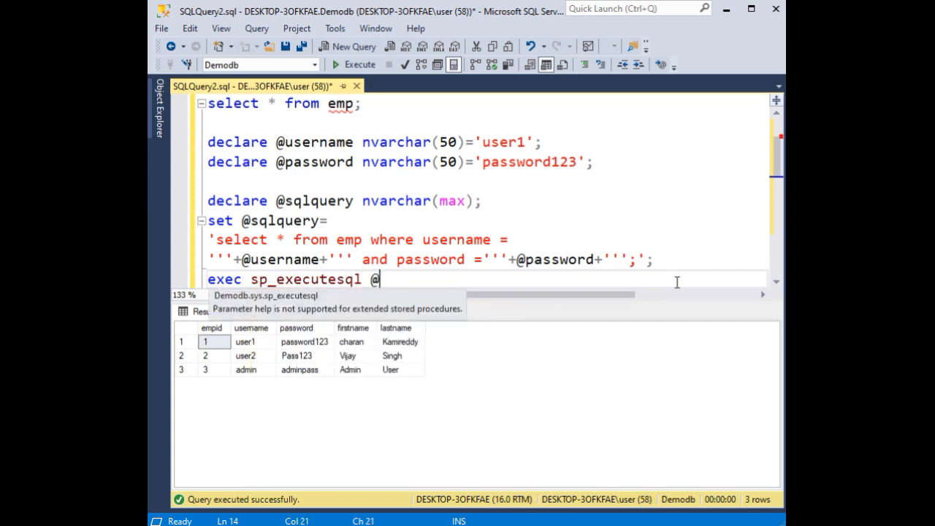
type("sql")
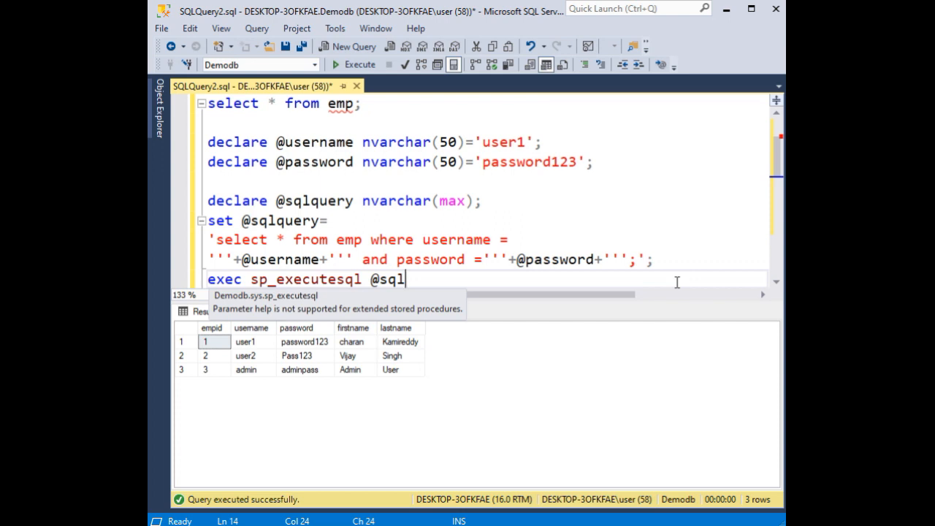
type("query")
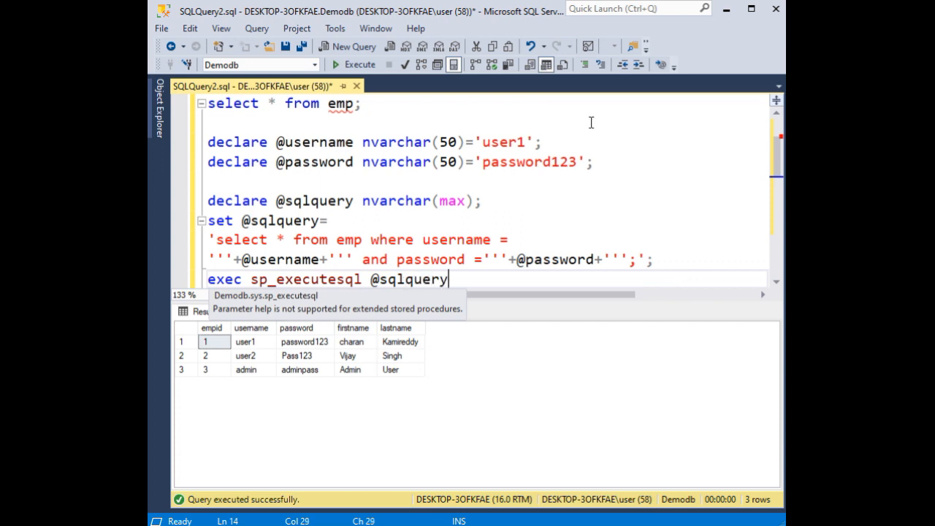
type(";")
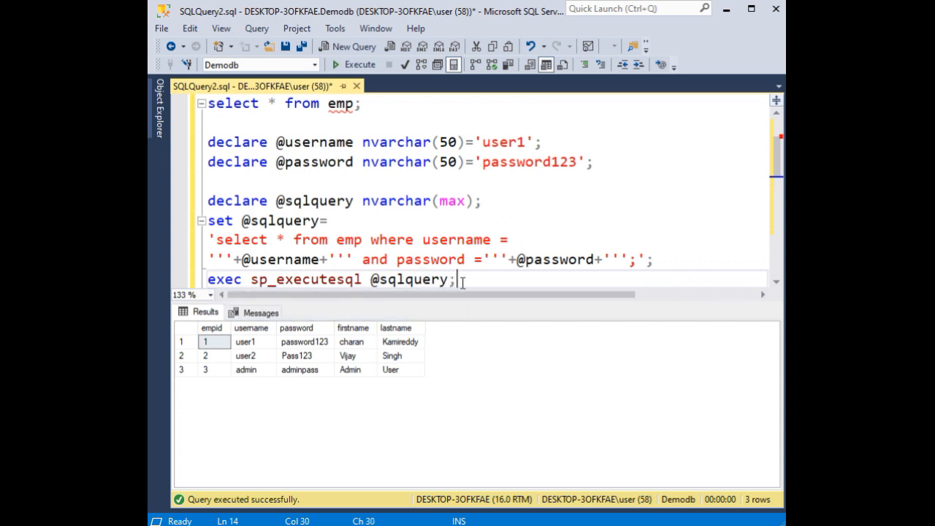
left_click_drag(208, 141, 456, 279)
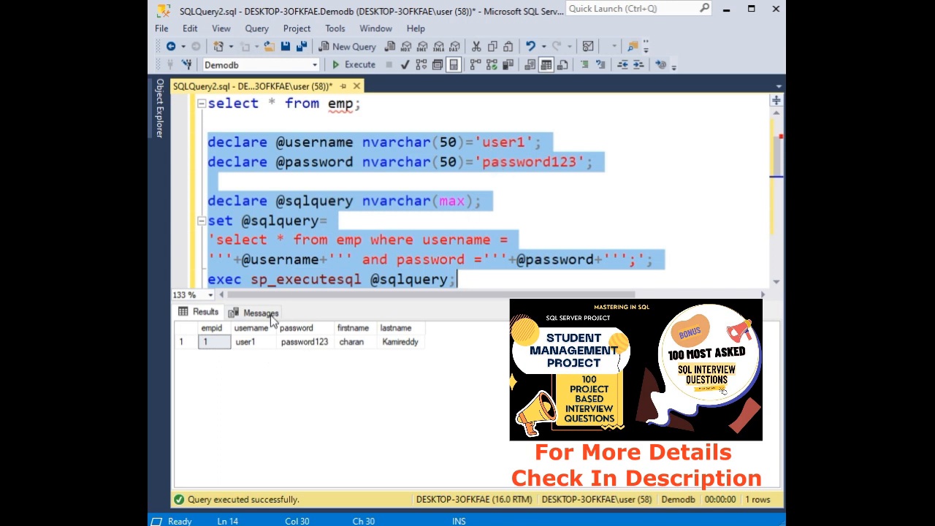
mouse_move(182, 134)
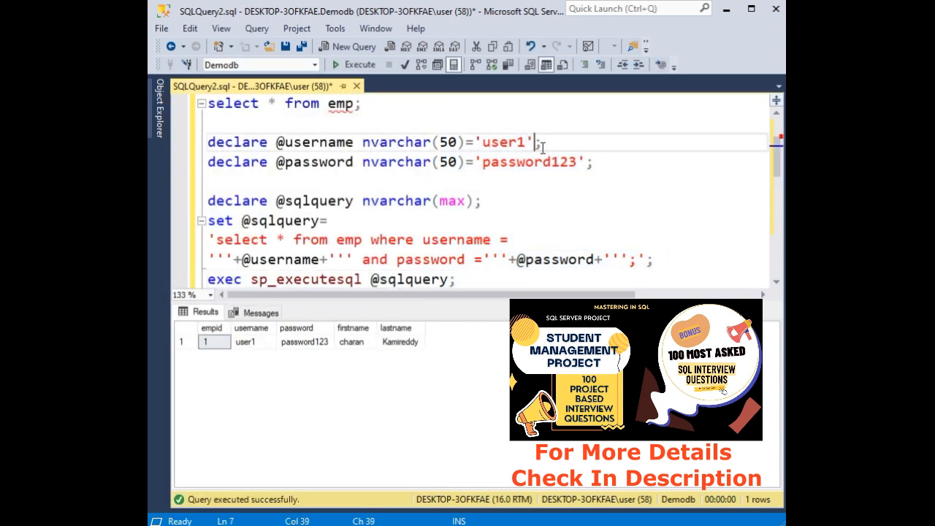
type("'")
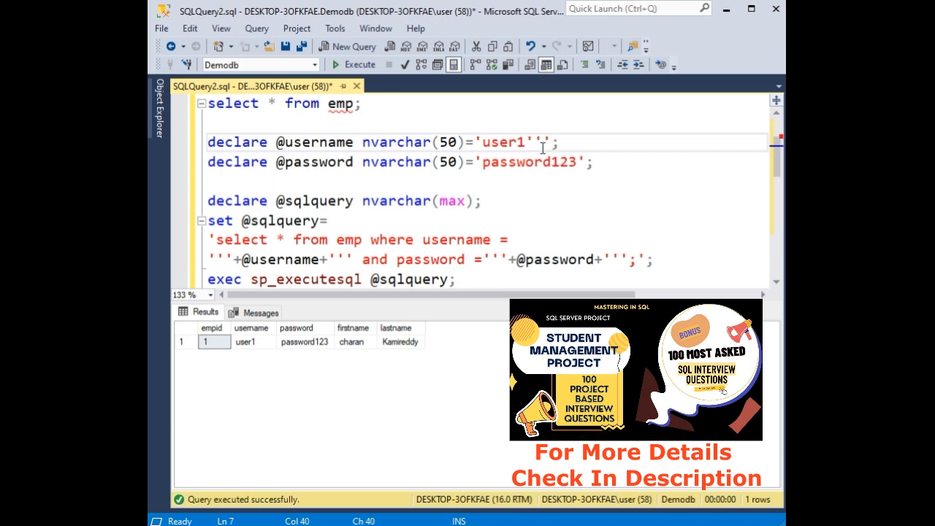
type(";;")
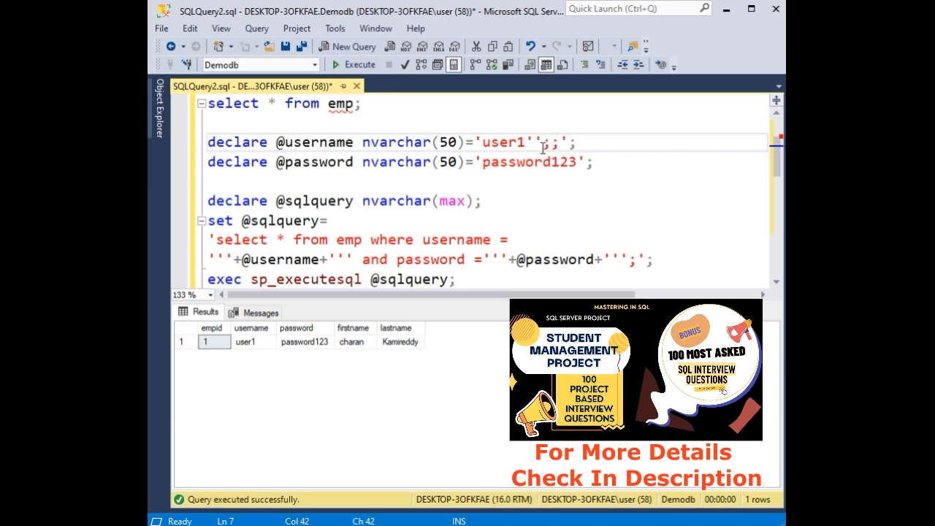
type("drop table emp")
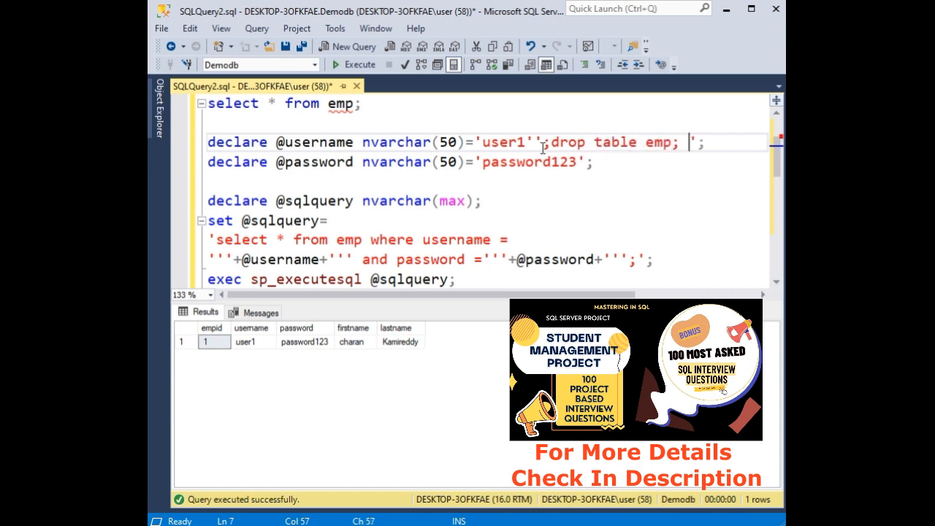
type("--")
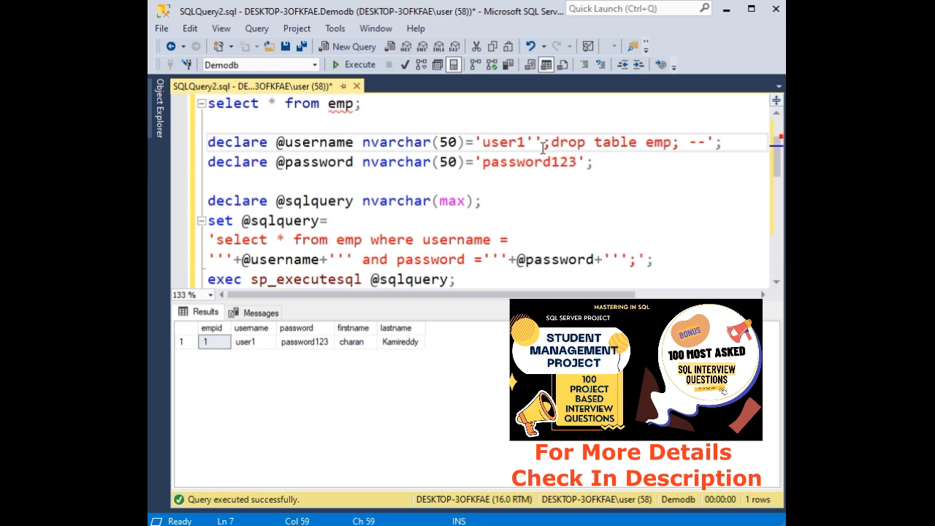
mouse_move(211, 142)
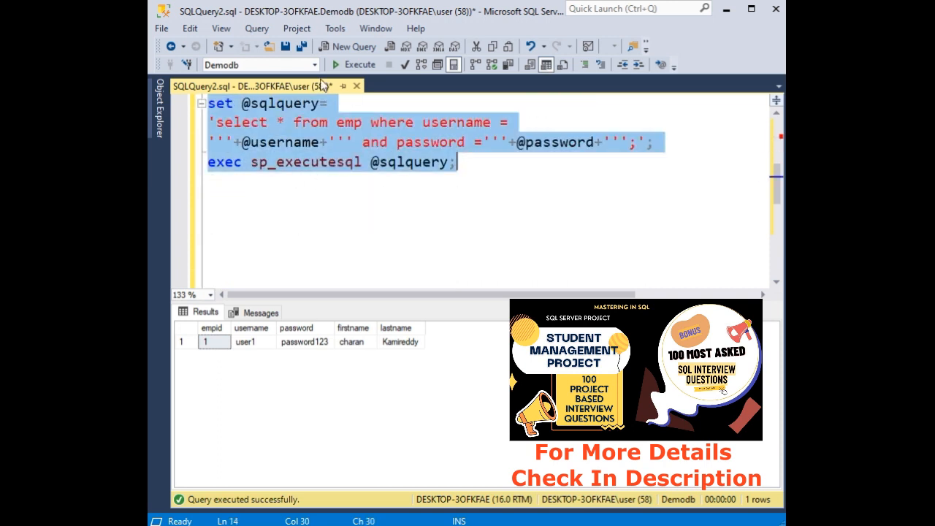
mouse_move(289, 358)
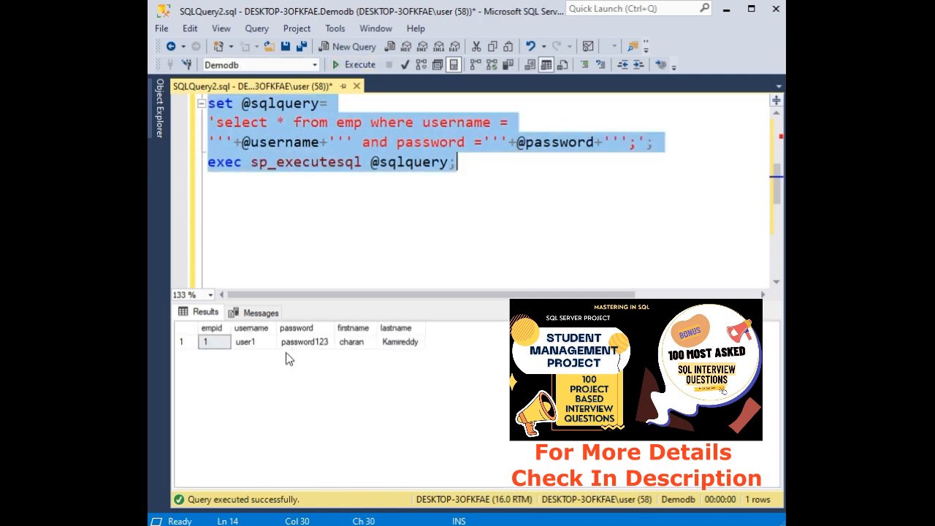
After the injected script runs, execute select * from emp; again
scroll("up", 3)
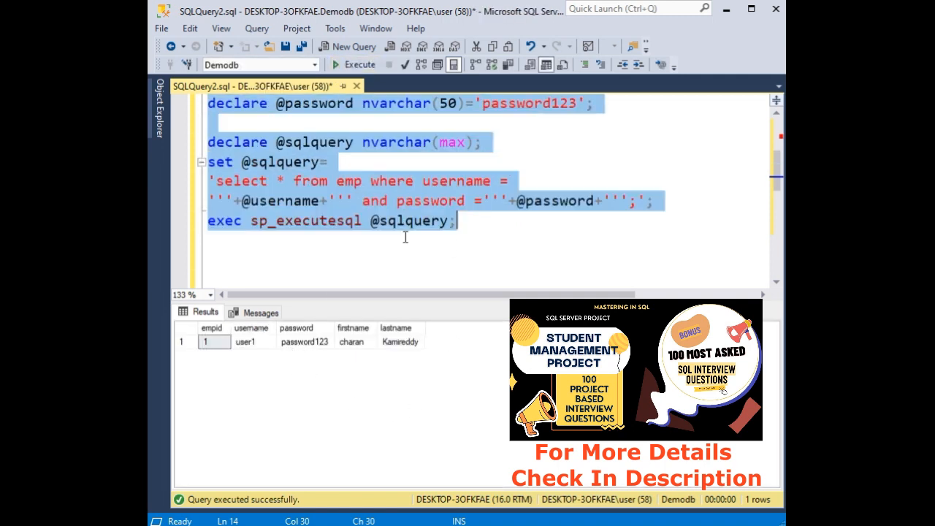
scroll("up", 3)
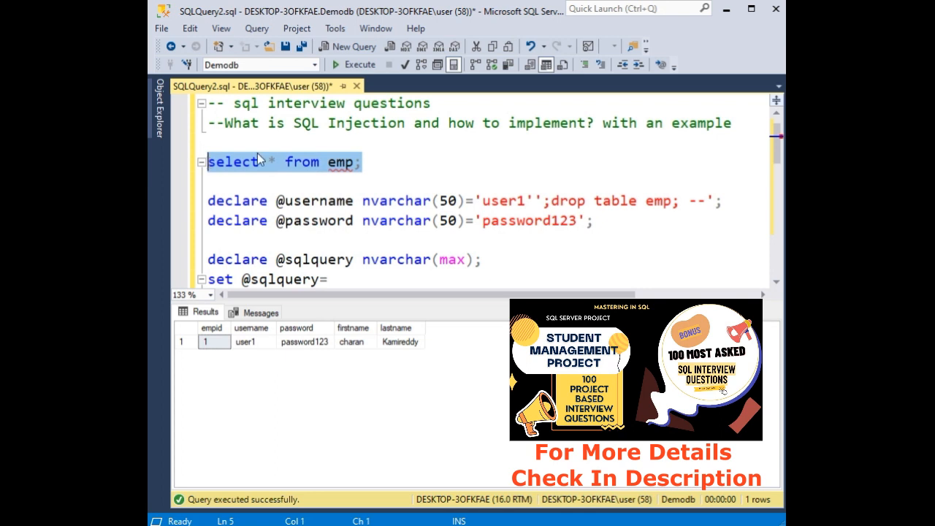
left_click(359, 64)
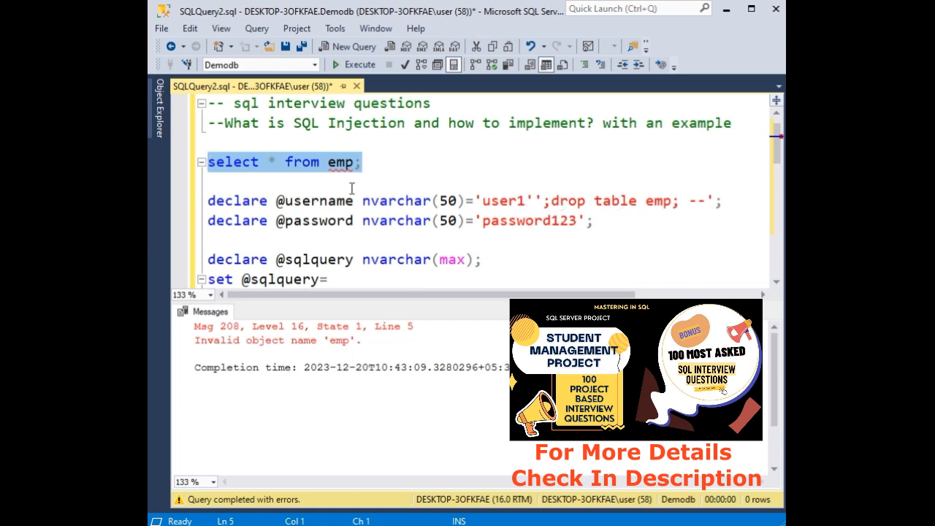
Refresh Demodb's table list in Object Explorer to confirm emp is gone
left_click(159, 109)
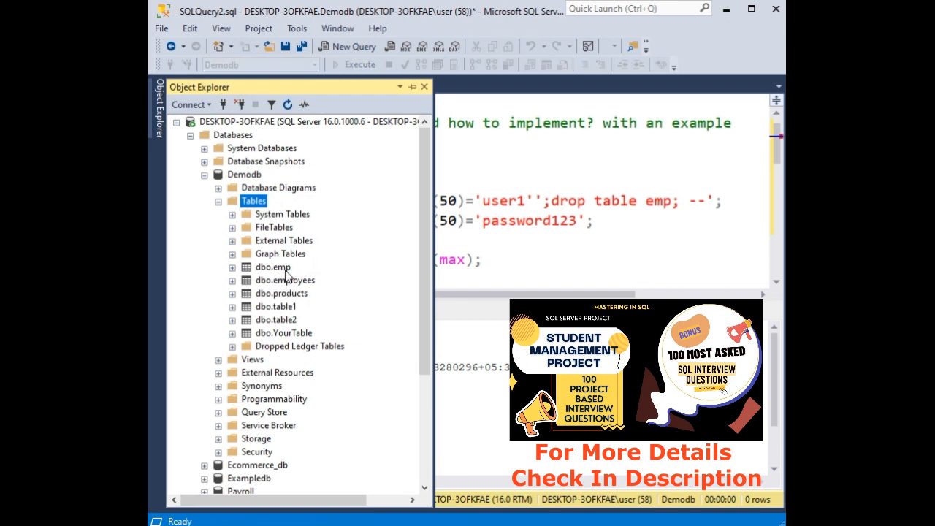
mouse_move(260, 208)
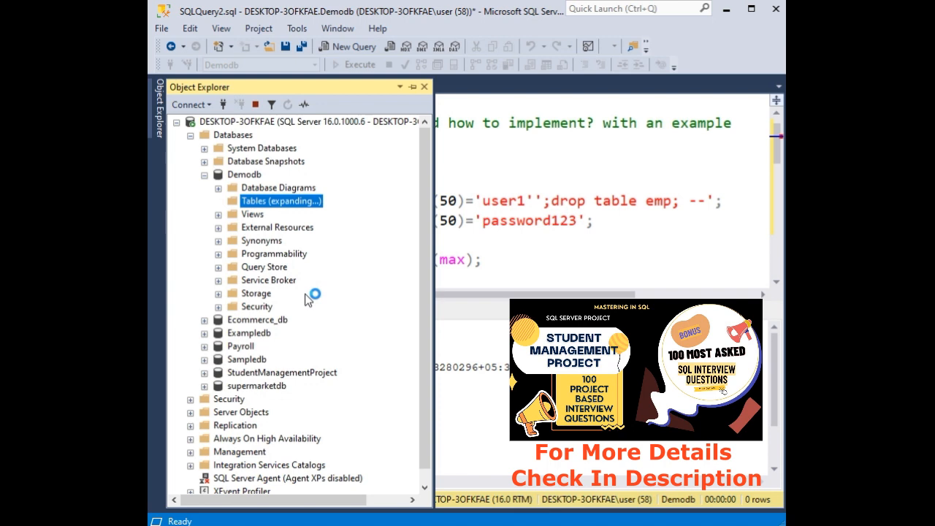
left_click(218, 200)
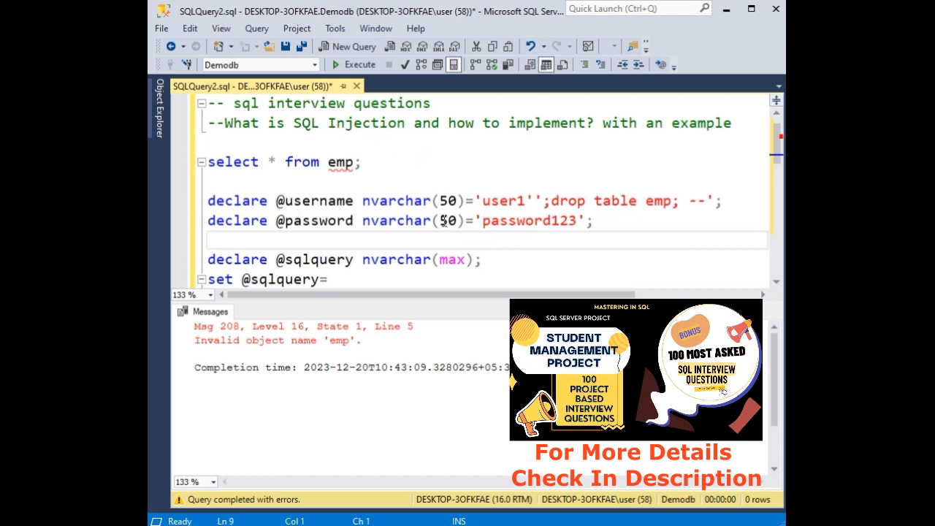
left_click(210, 240)
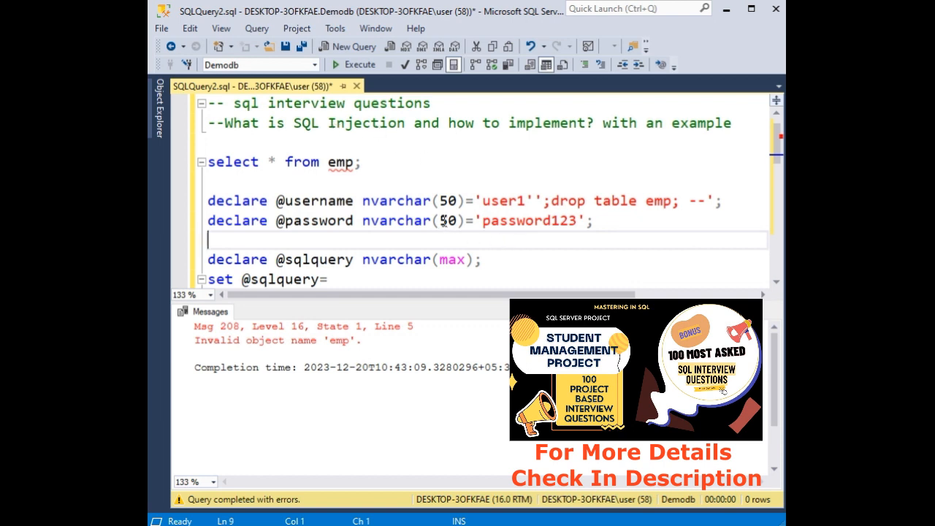
mouse_move(211, 240)
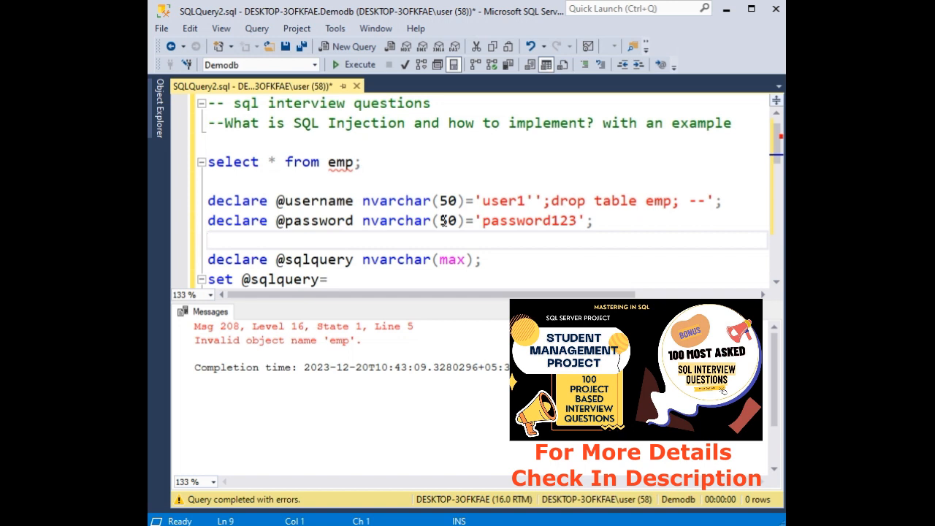